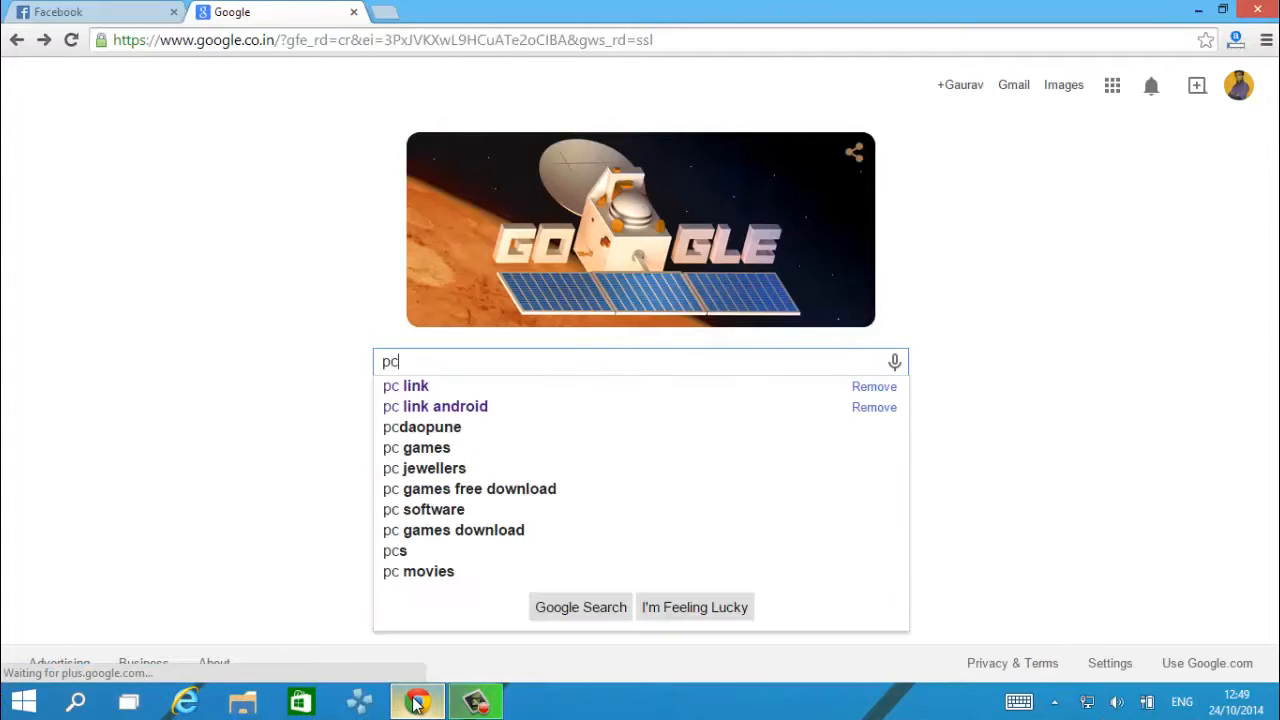
- Search Google for 'pc link' and open ASUS's 'How to install PC Link' guide at its download link
{"action": "left_click", "coordinate": [415, 386]}
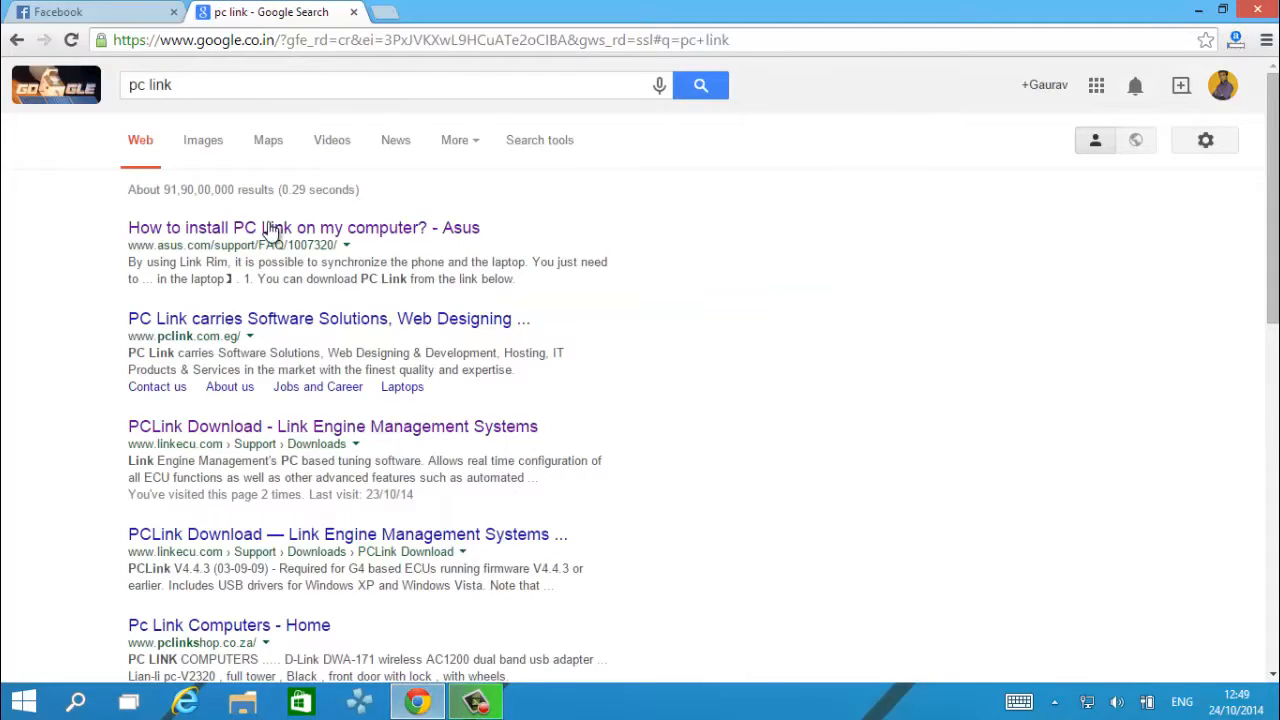
{"action": "left_click", "coordinate": [303, 227]}
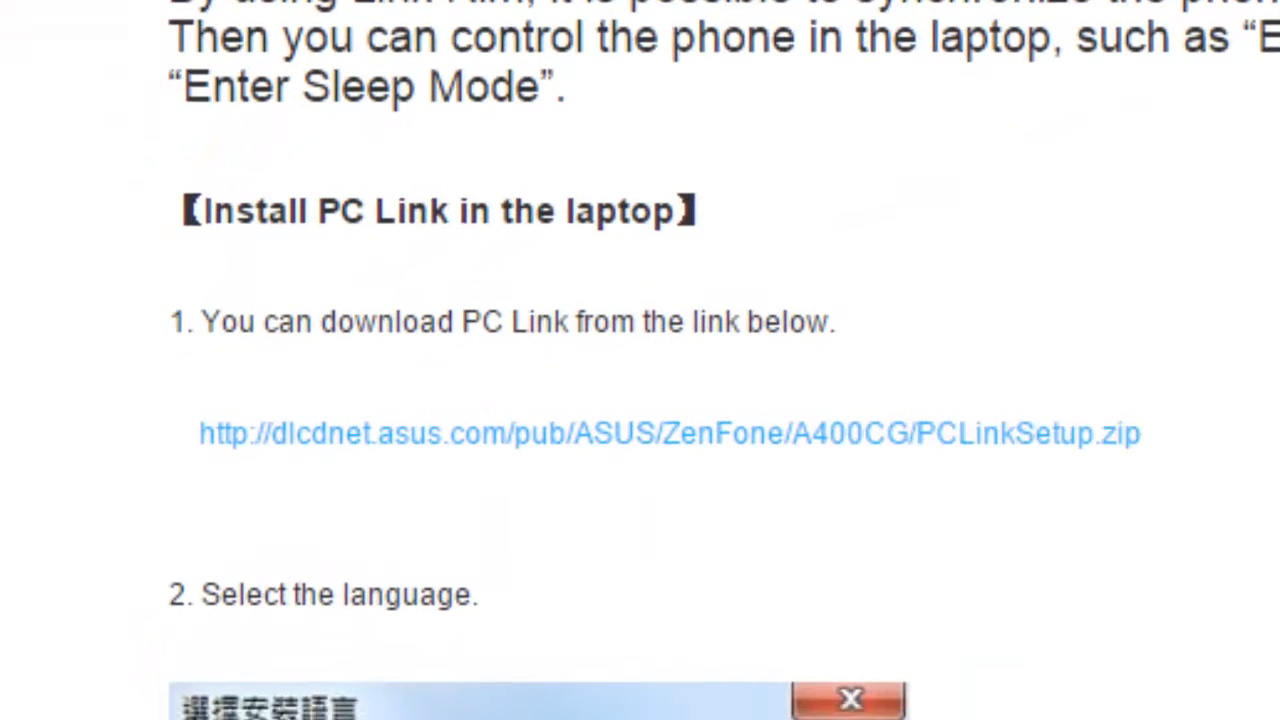
{"action": "scroll", "scroll_direction": "down", "scroll_amount": 3}
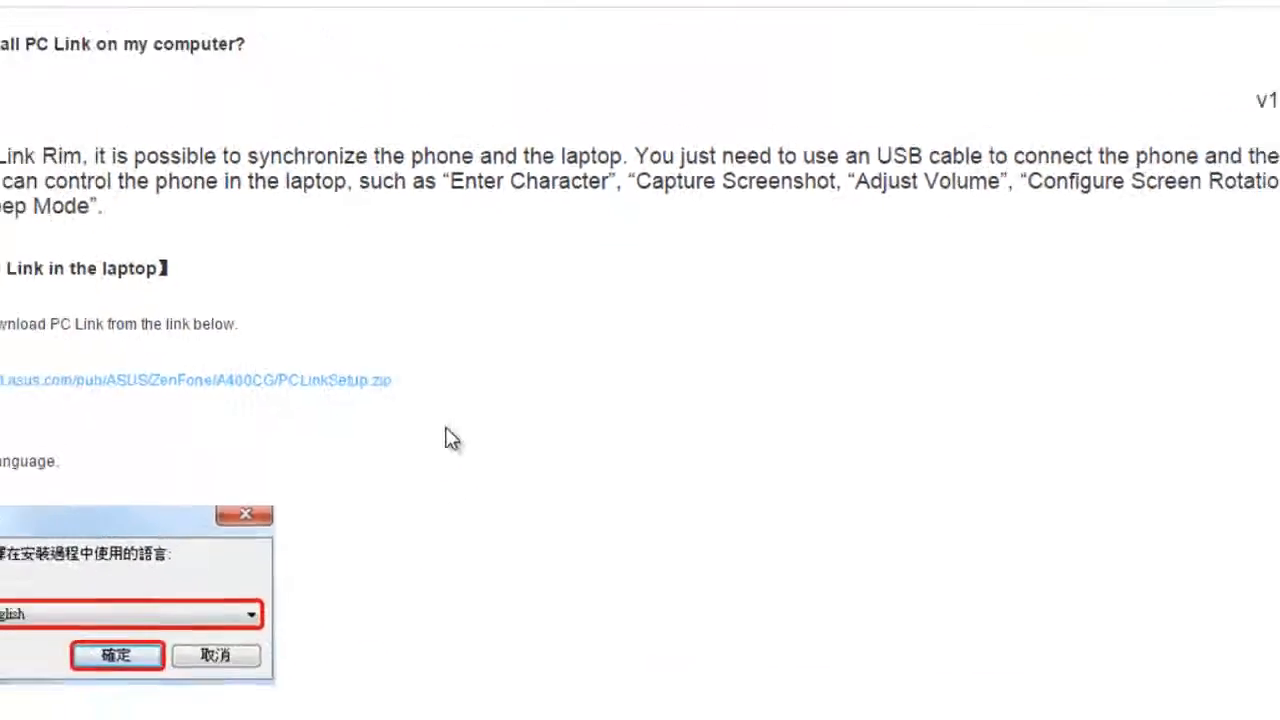
- Drag PCLinkSetup.exe from PCLinkSetup.zip onto the desktop and close WinRAR
{"action": "left_click", "coordinate": [116, 656]}
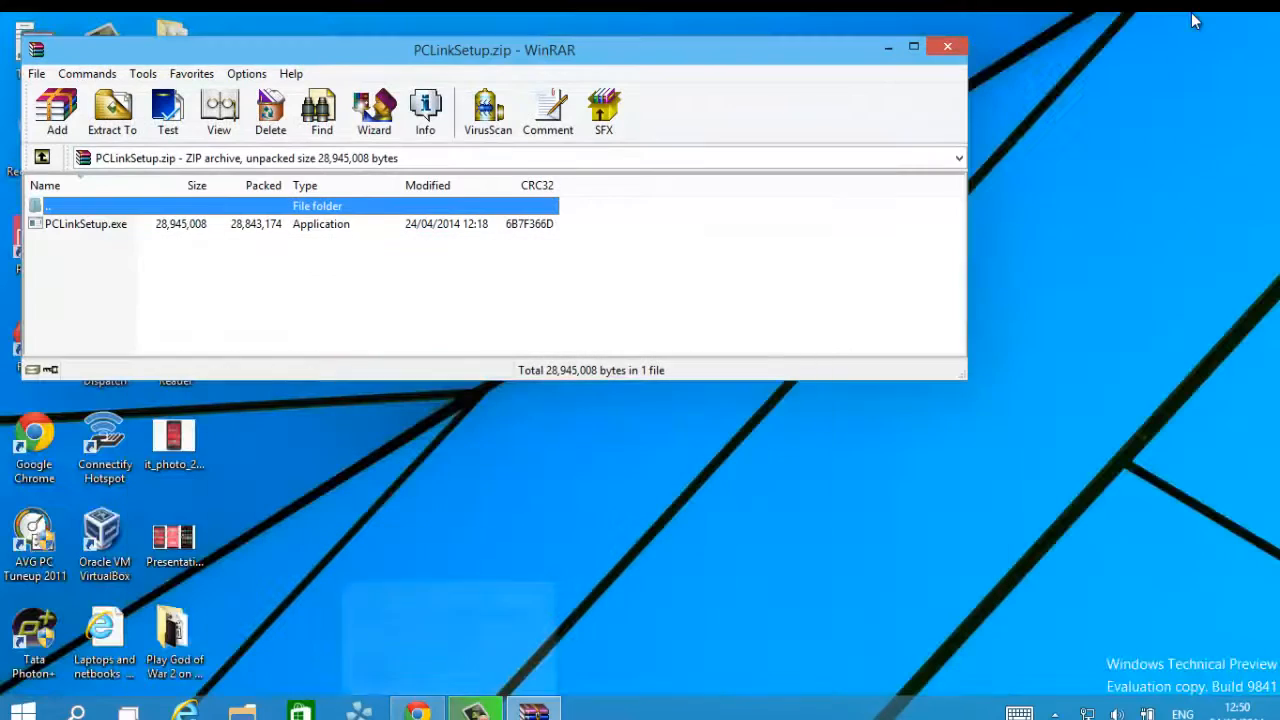
{"action": "left_click", "coordinate": [86, 223]}
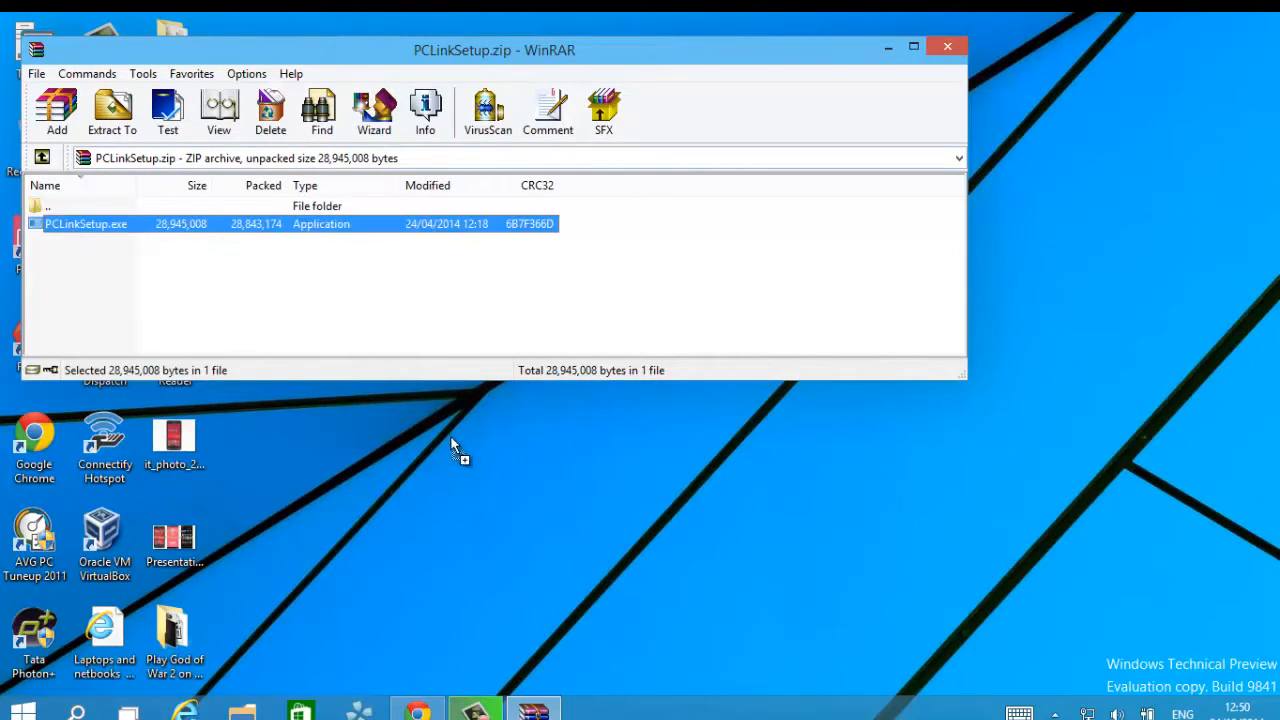
{"action": "left_click", "coordinate": [111, 110]}
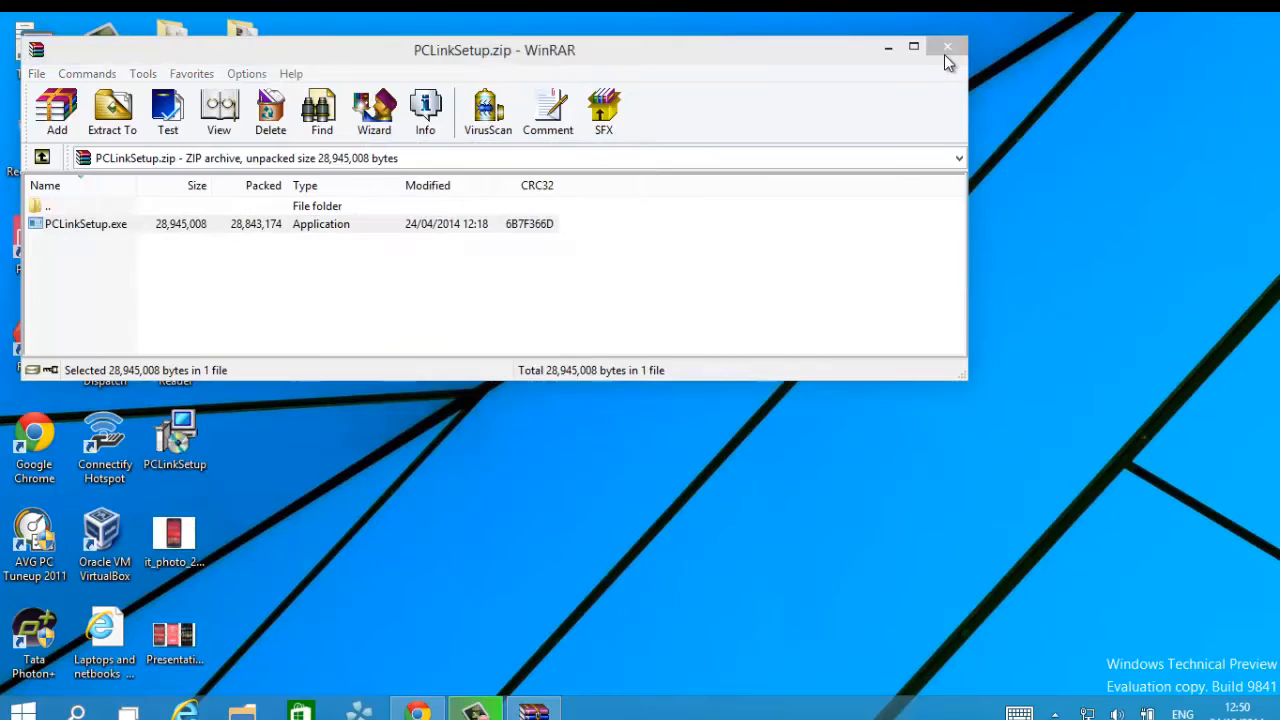
{"action": "left_click", "coordinate": [947, 47]}
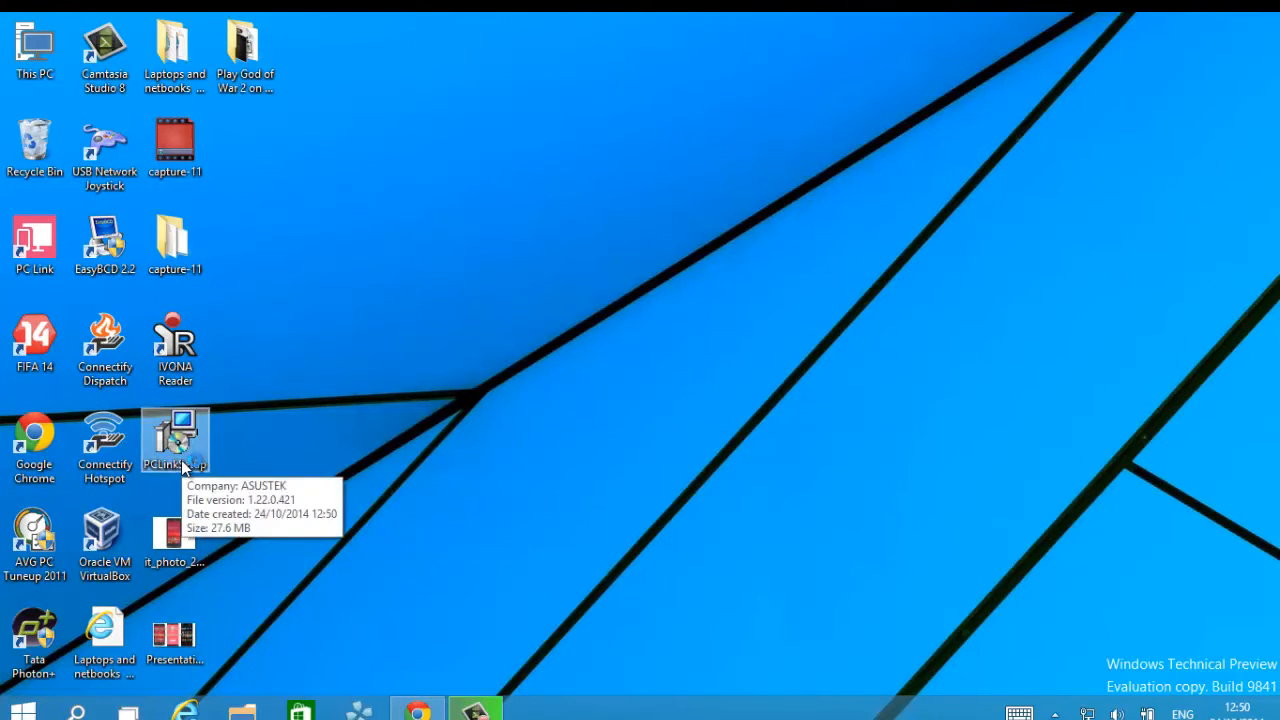
- Start PCLinkSetup in English and accept the licence agreement
{"action": "double_click", "coordinate": [175, 440]}
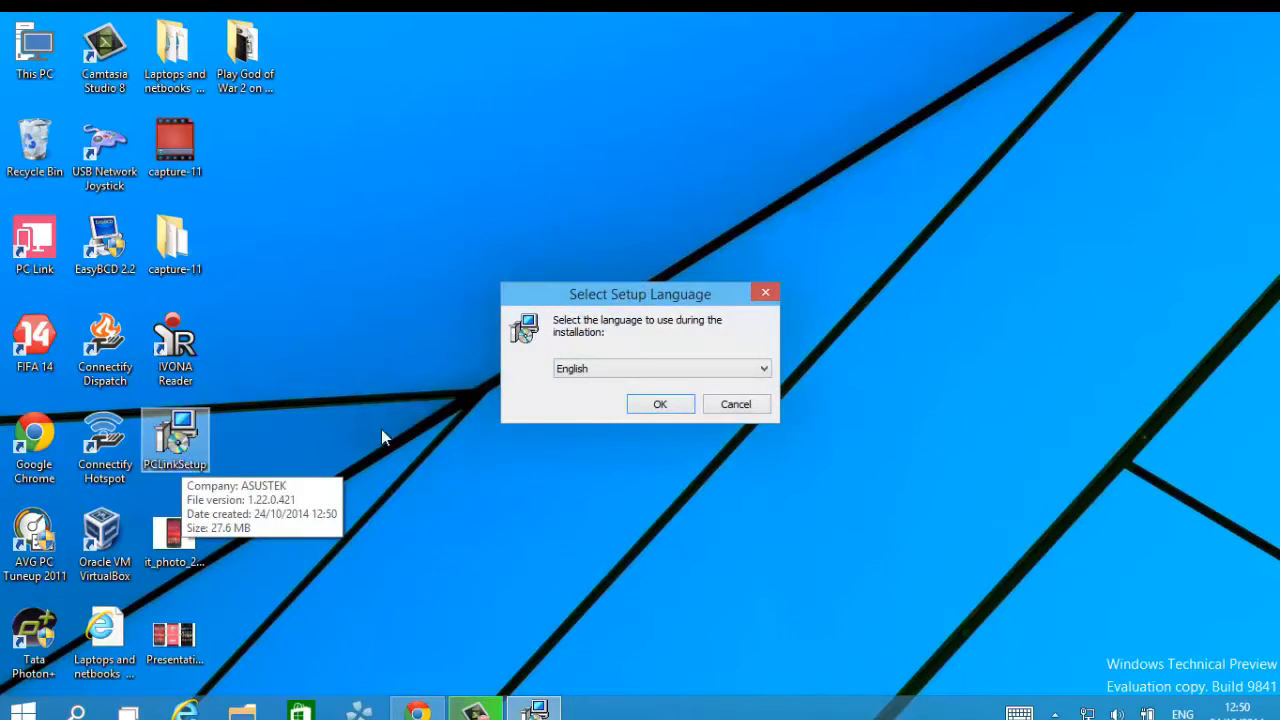
{"action": "left_click", "coordinate": [659, 404]}
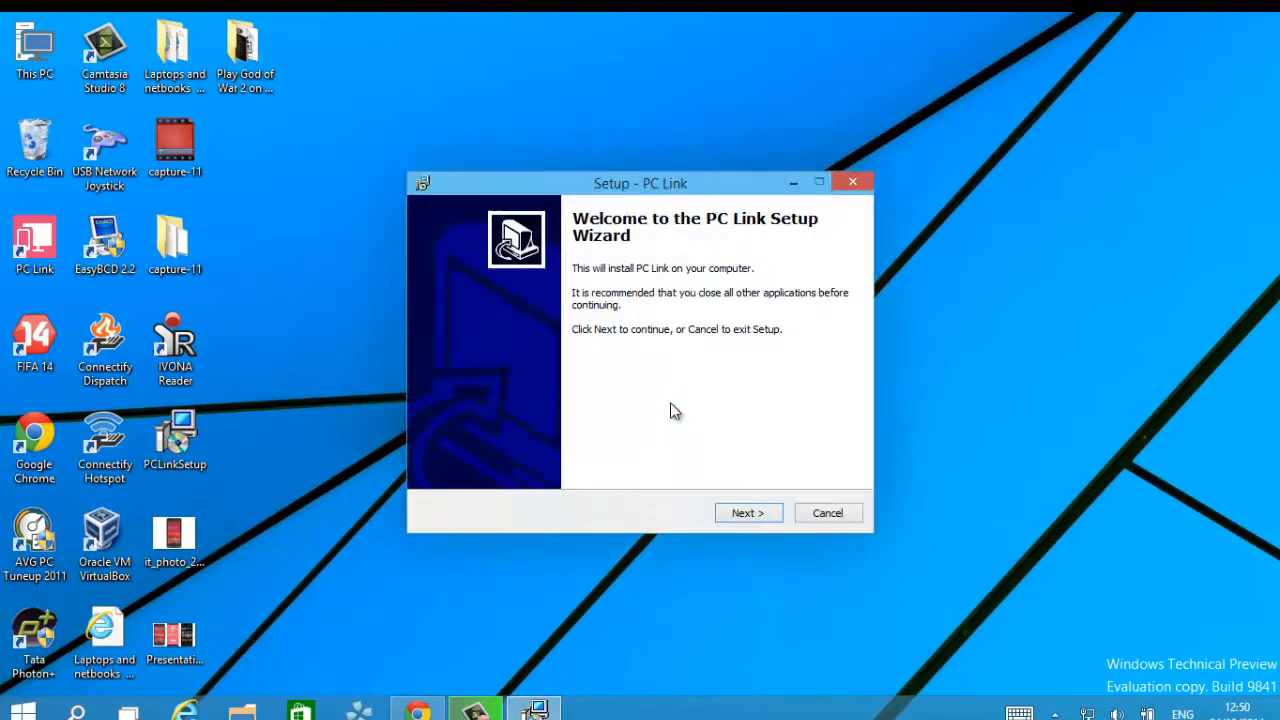
{"action": "left_click", "coordinate": [748, 512]}
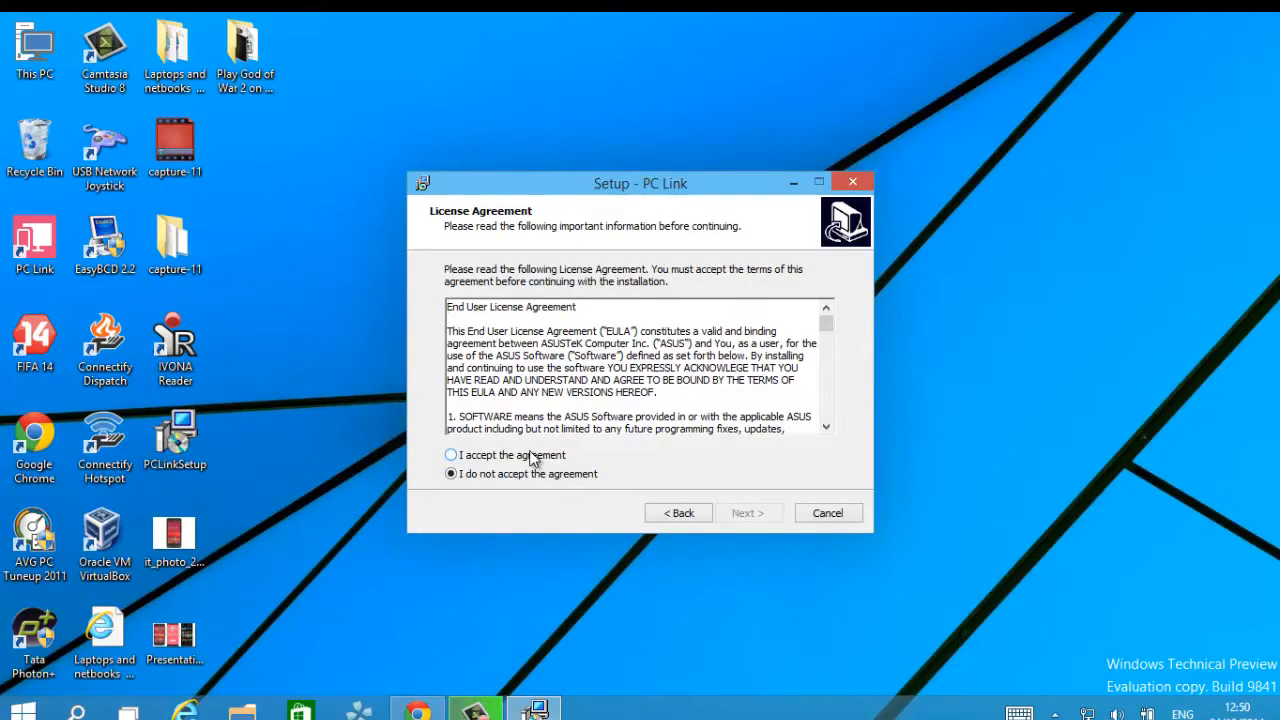
{"action": "left_click", "coordinate": [451, 455]}
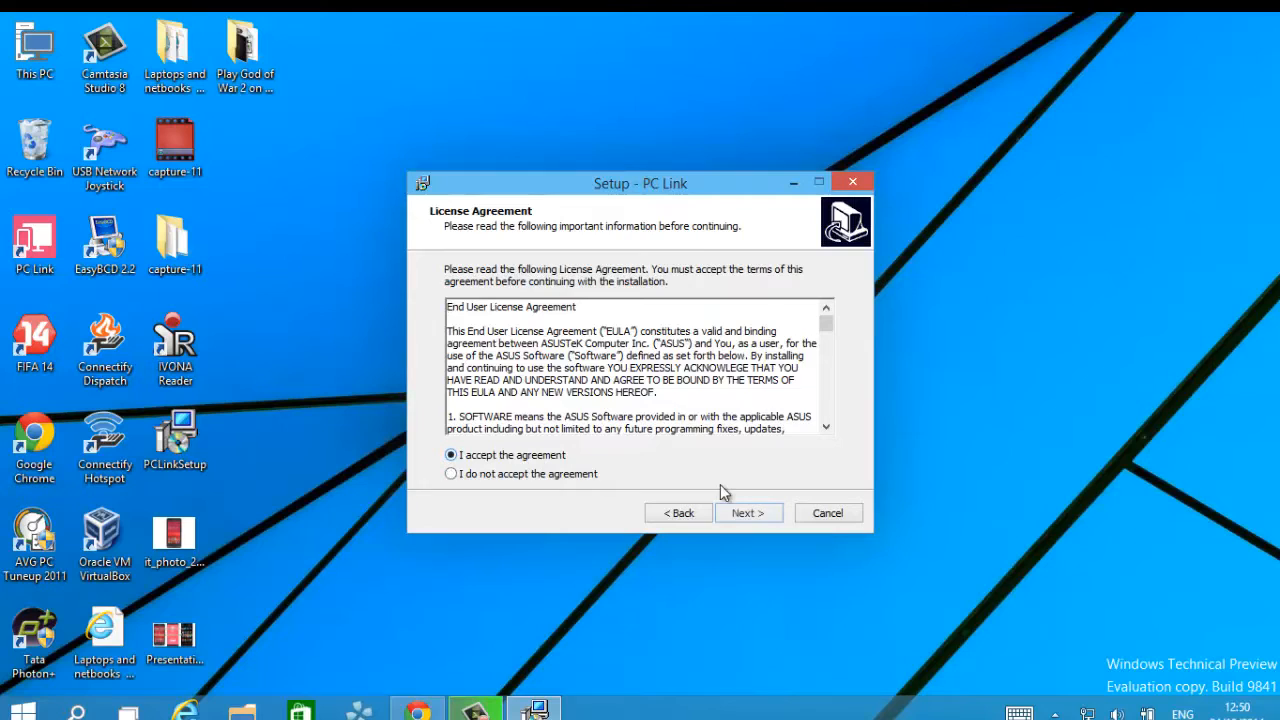
- Keep the full installation and install PC Link
{"action": "left_click", "coordinate": [748, 512]}
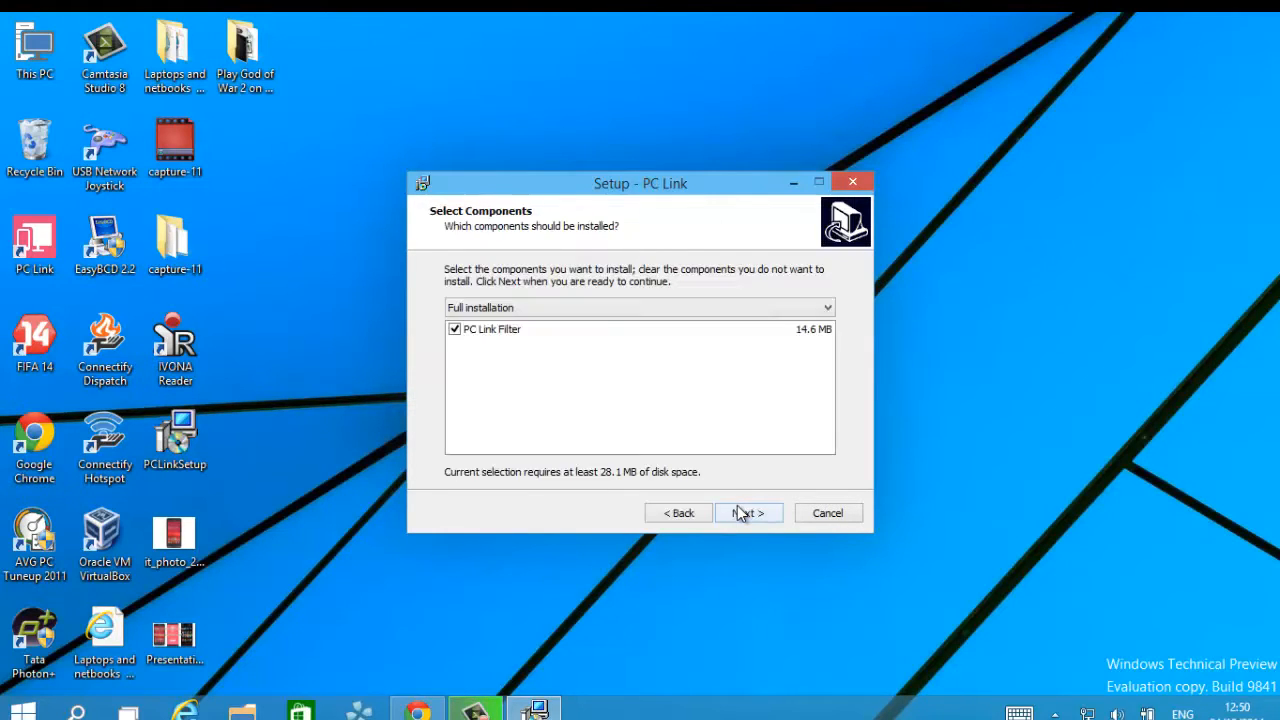
{"action": "left_click", "coordinate": [748, 512]}
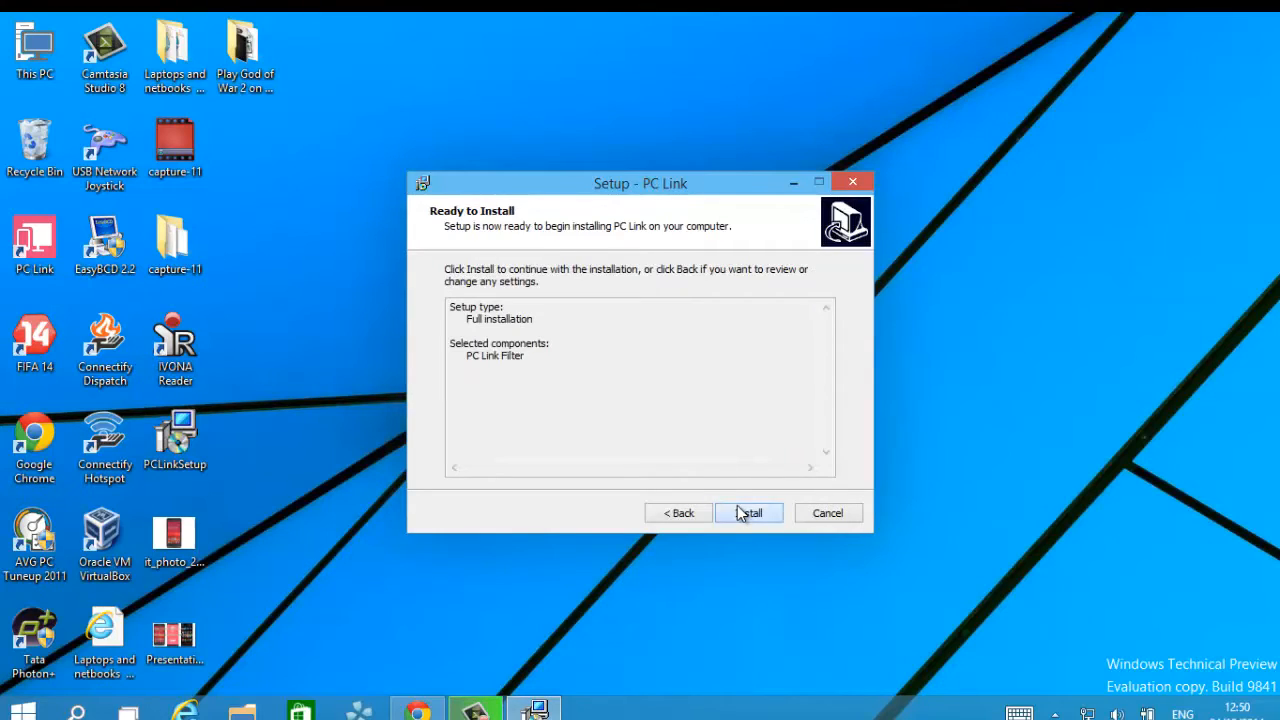
{"action": "left_click", "coordinate": [749, 512]}
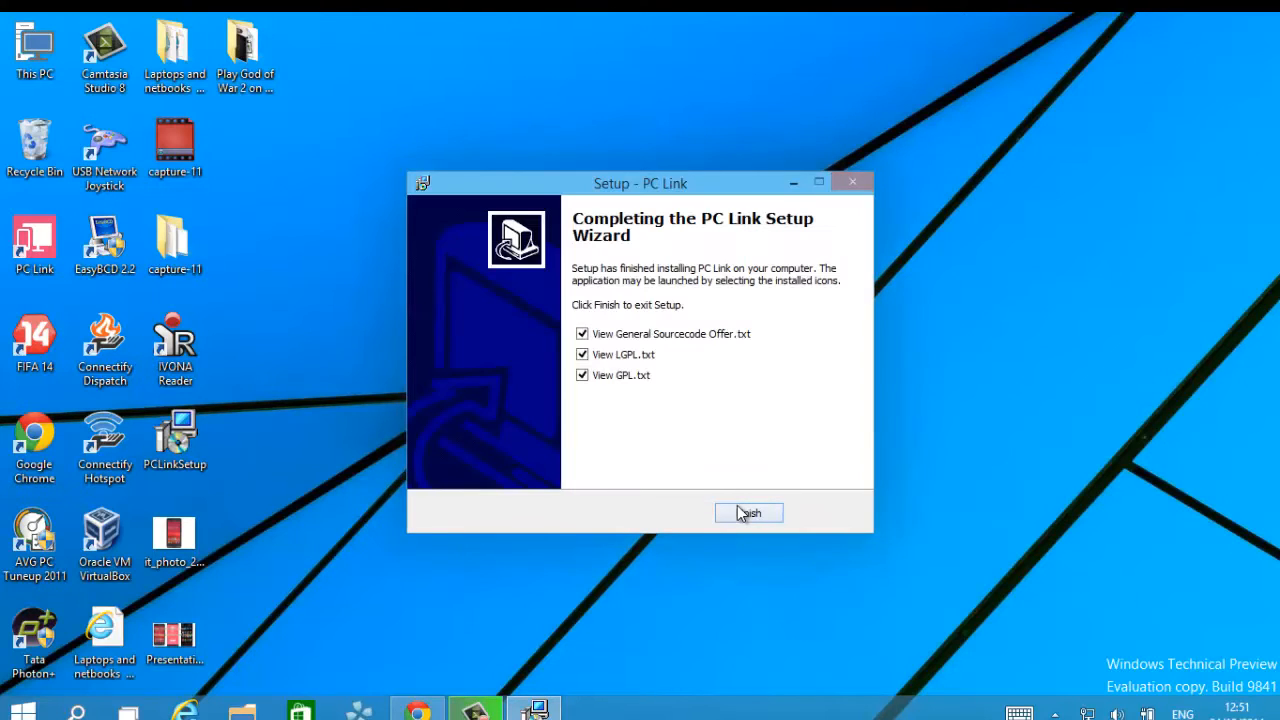
- Untick the General Sourcecode Offer and LGPL text options and click Finish
{"action": "left_click", "coordinate": [582, 334]}
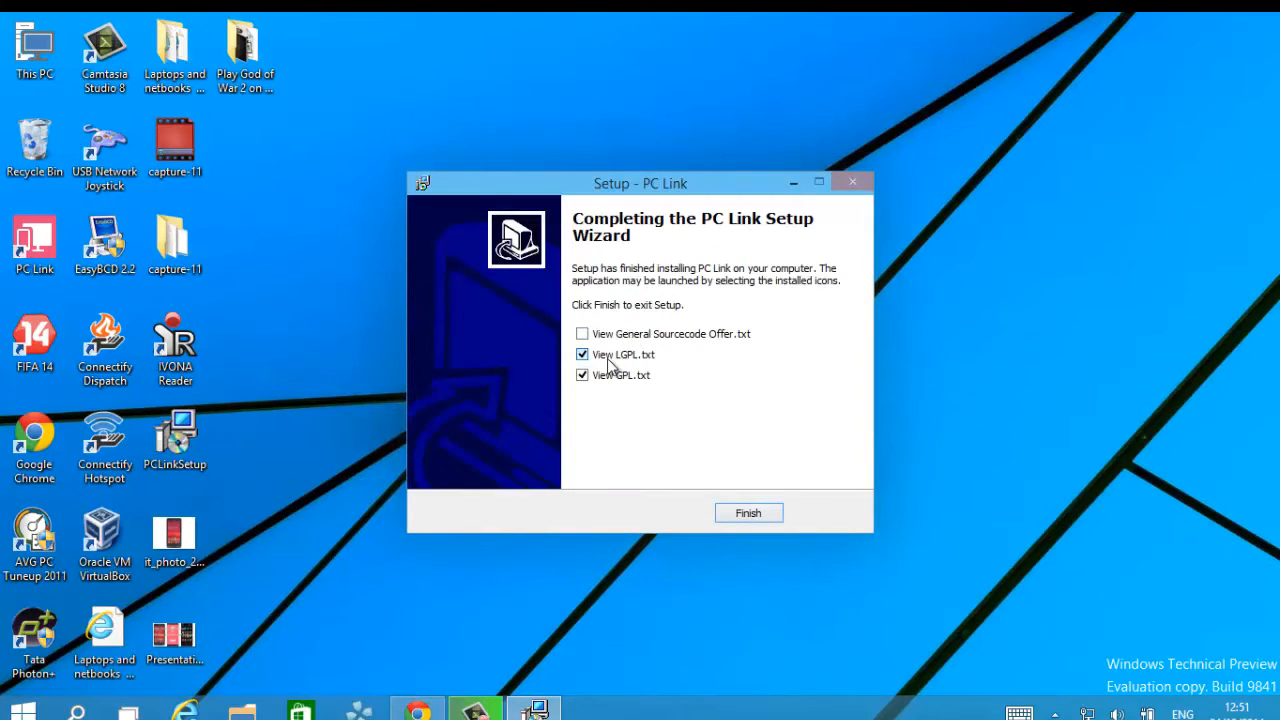
{"action": "left_click", "coordinate": [748, 512]}
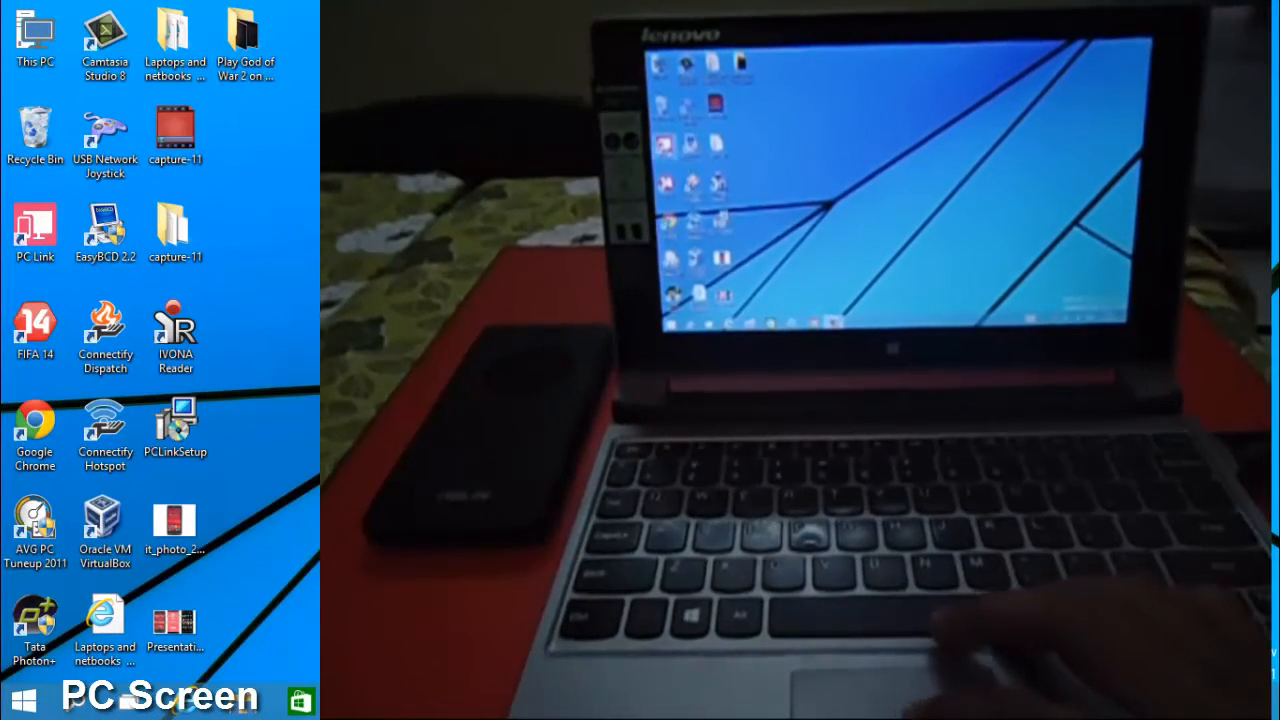
- Launch PC Link from the desktop shortcut and connect the USB-attached ZenFone
{"action": "double_click", "coordinate": [35, 225]}
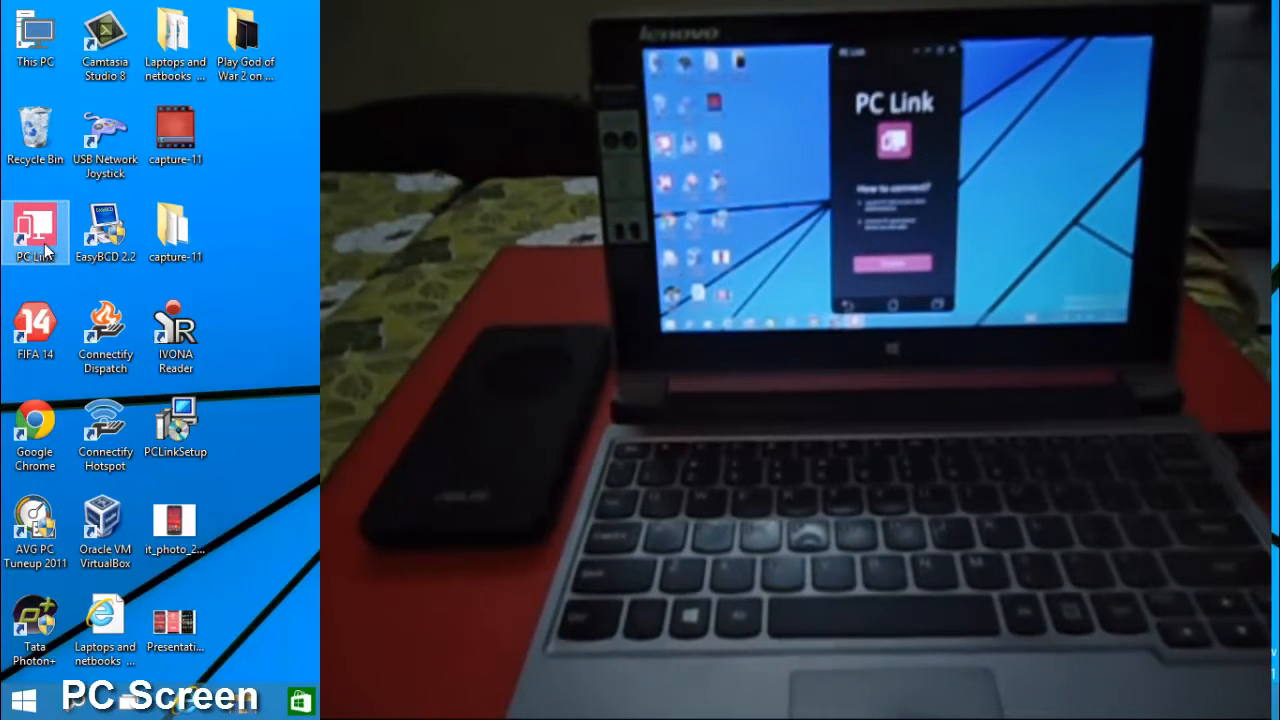
{"action": "double_click", "coordinate": [35, 232]}
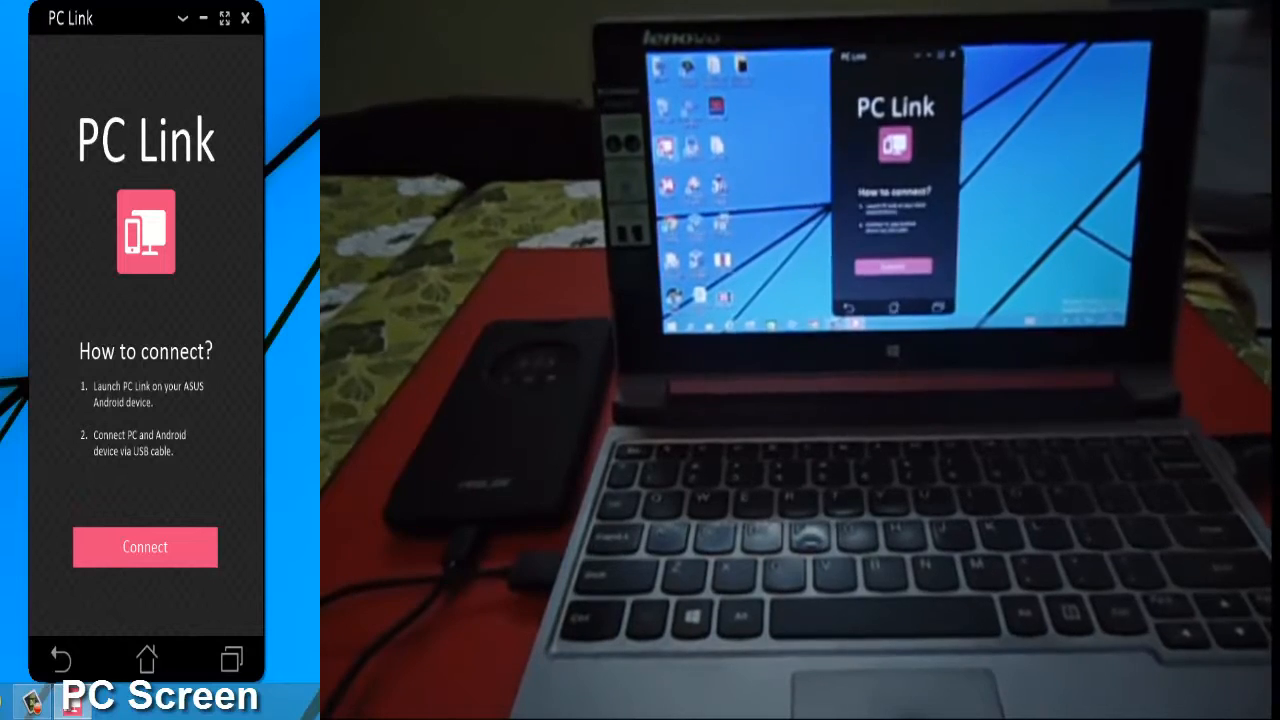
{"action": "left_click", "coordinate": [145, 546]}
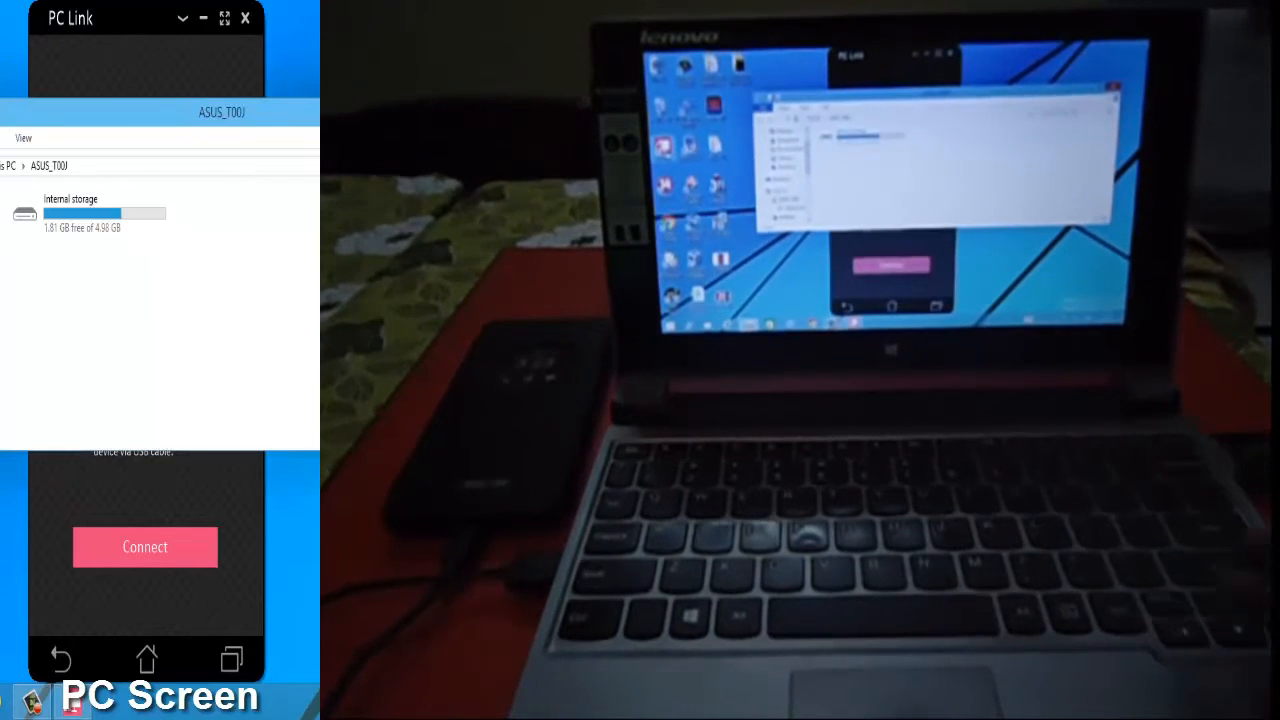